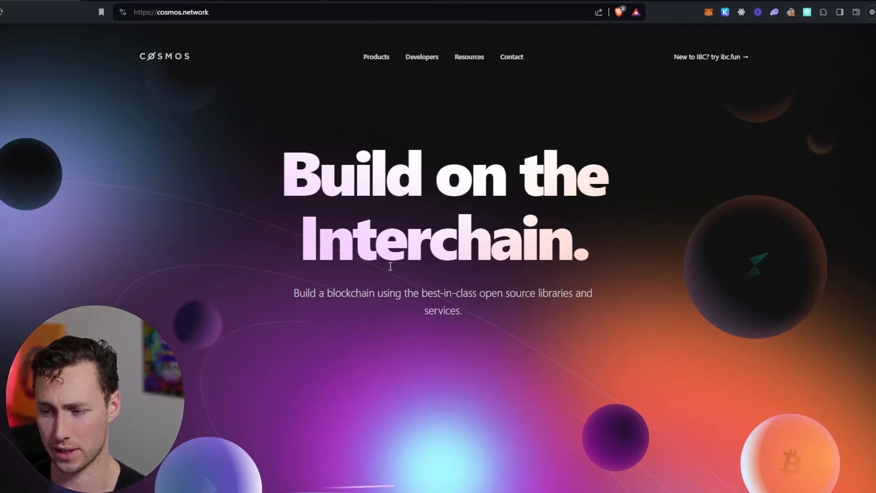
pyautogui.moveTo(414, 338)
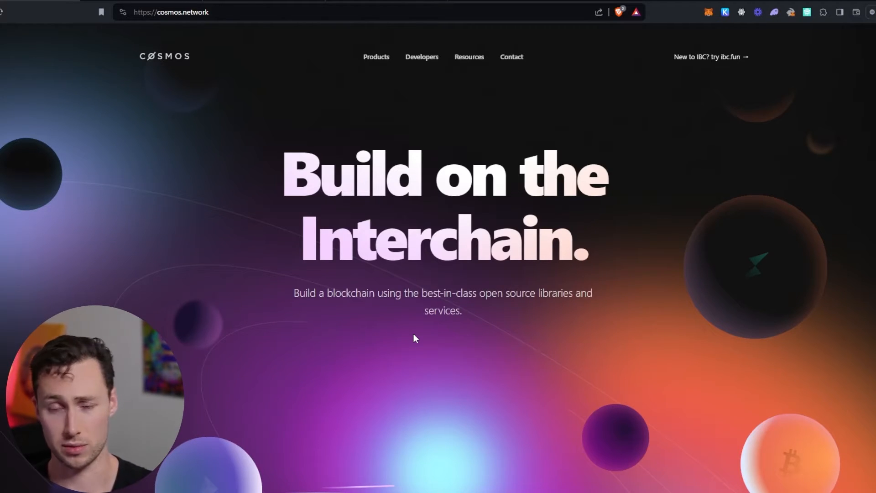
# On Mintscan's IBC map, view Celestia's connections, then the Cosmos Hub's 54 connections.
pyautogui.scroll(-3)
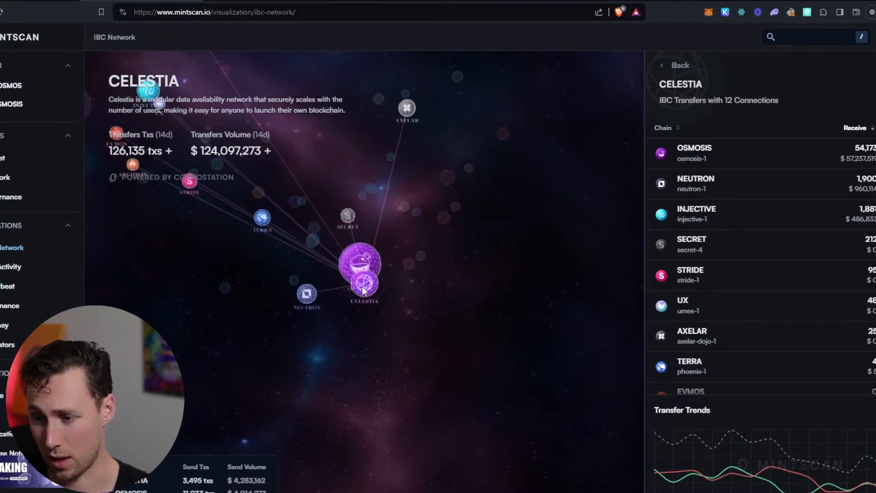
pyautogui.click(674, 64)
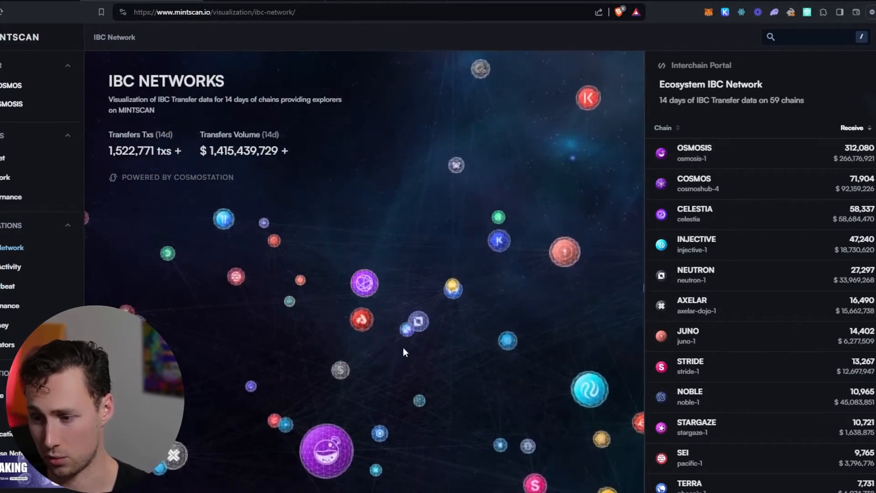
pyautogui.click(363, 282)
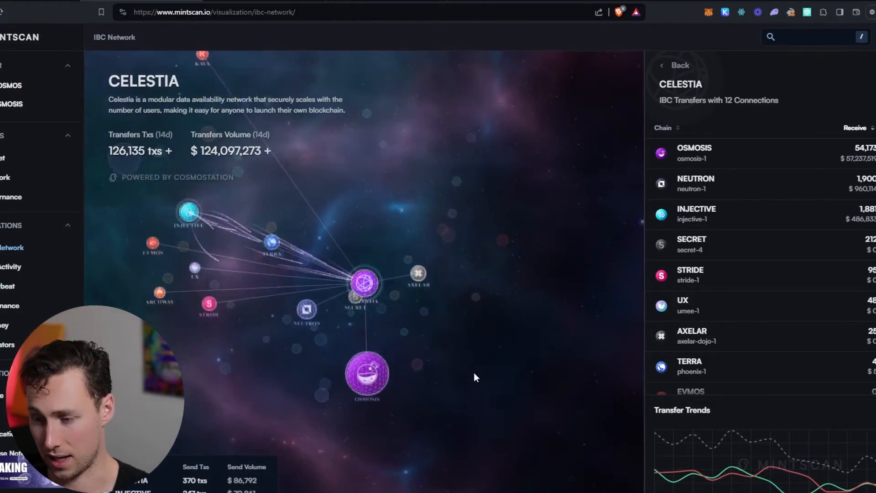
pyautogui.click(674, 65)
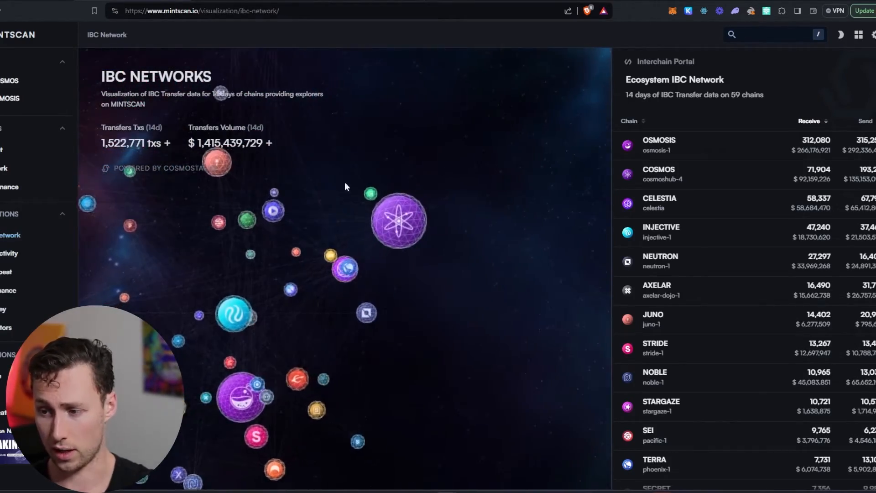
pyautogui.click(396, 219)
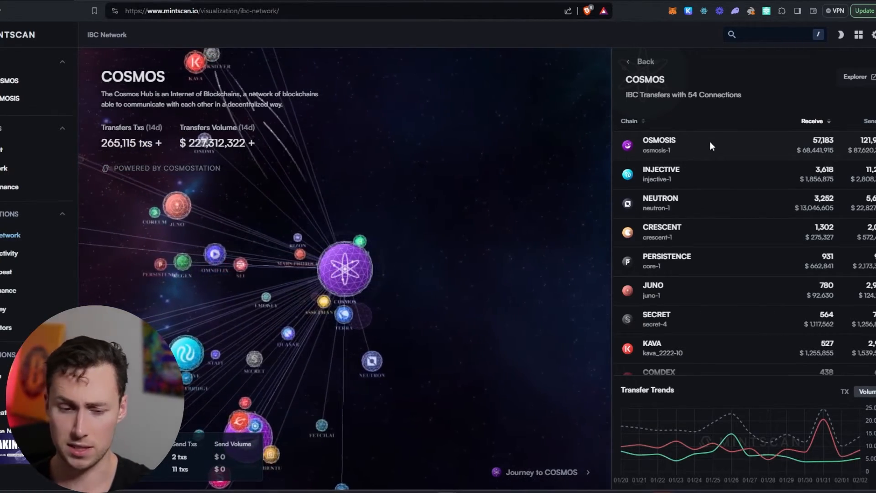
pyautogui.click(640, 62)
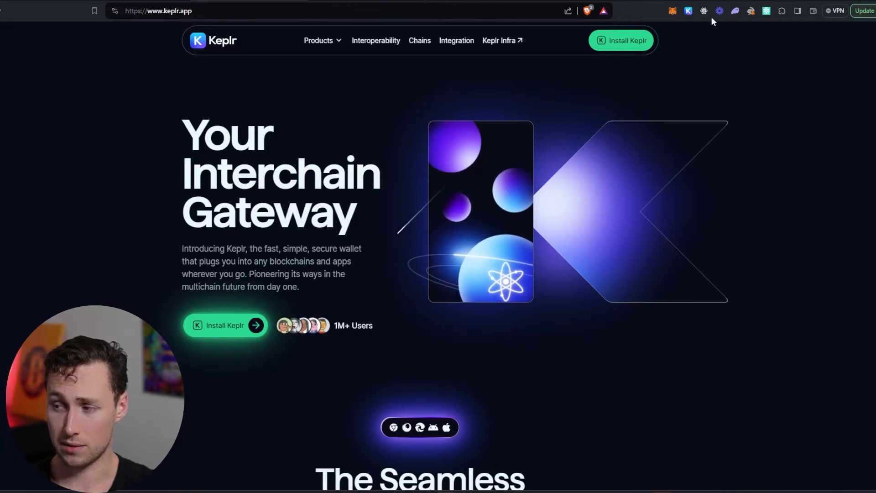
# Open Keplr and scroll to the balances showing 0.5 ATOM on Cosmos Hub.
pyautogui.click(687, 10)
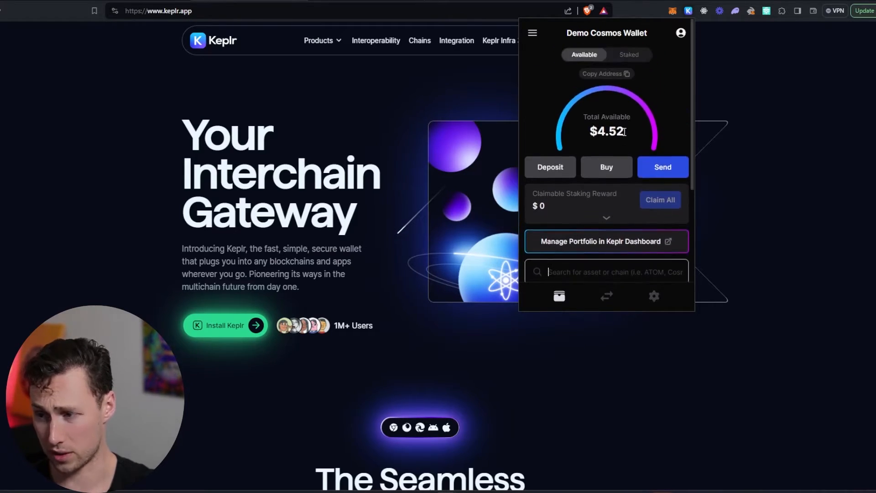
pyautogui.scroll(-3)
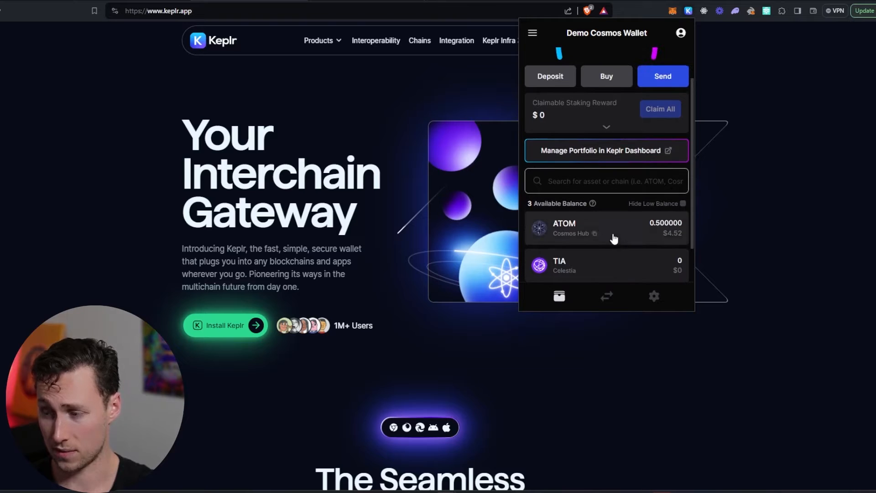
# Fill in an IBC Send of 0.4 ATOM from Cosmos Hub to Osmosis for review.
pyautogui.click(688, 10)
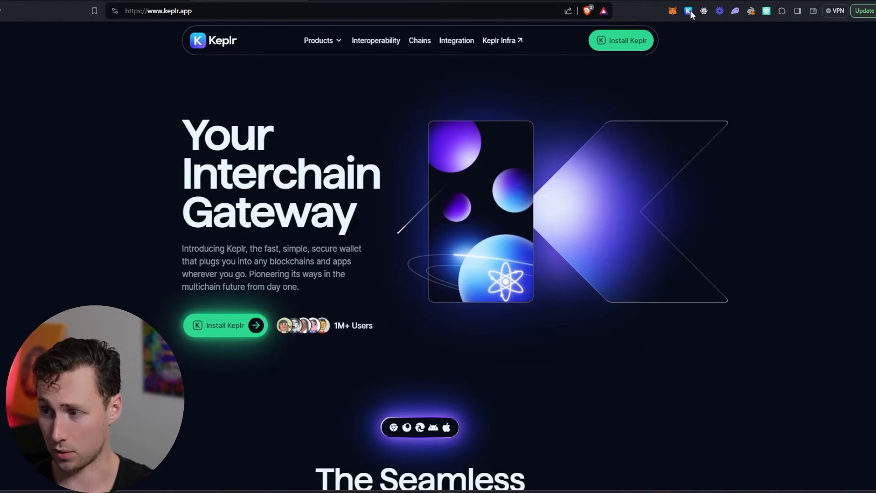
pyautogui.click(687, 10)
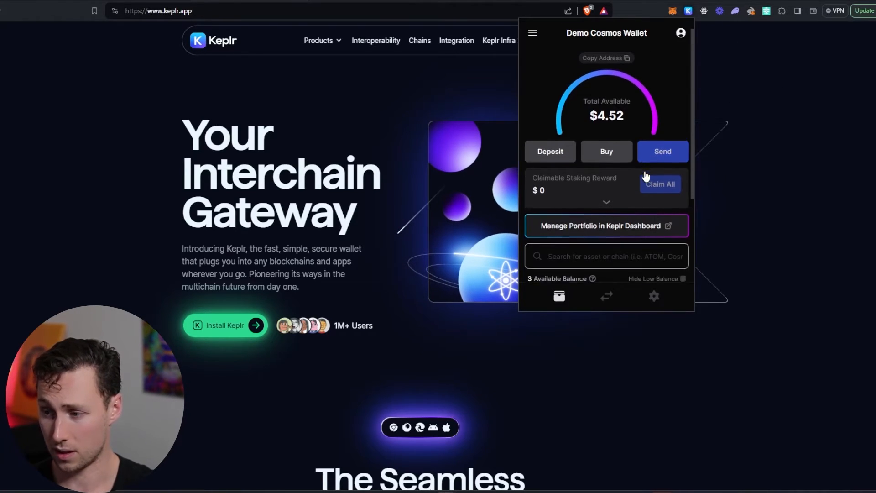
pyautogui.click(662, 151)
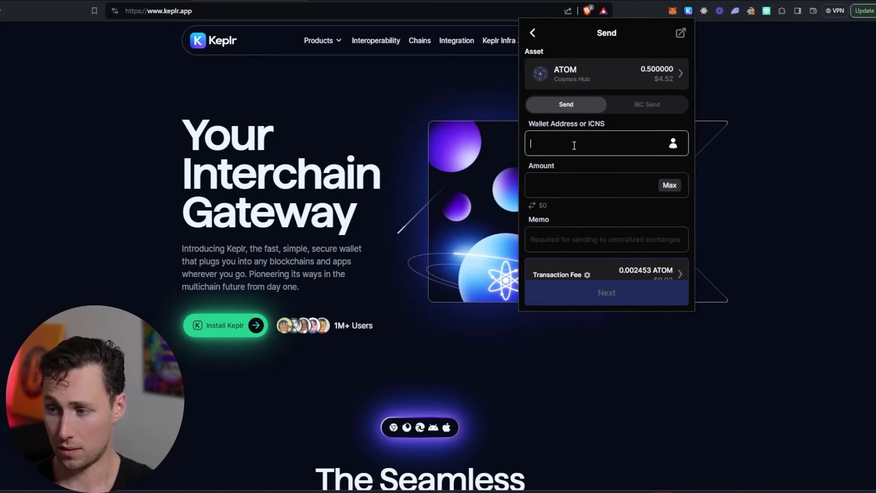
pyautogui.moveTo(631, 111)
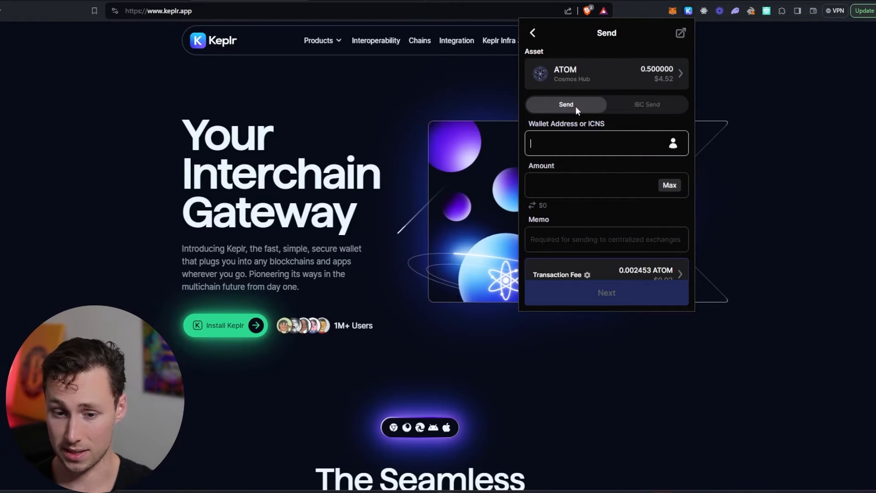
pyautogui.click(606, 73)
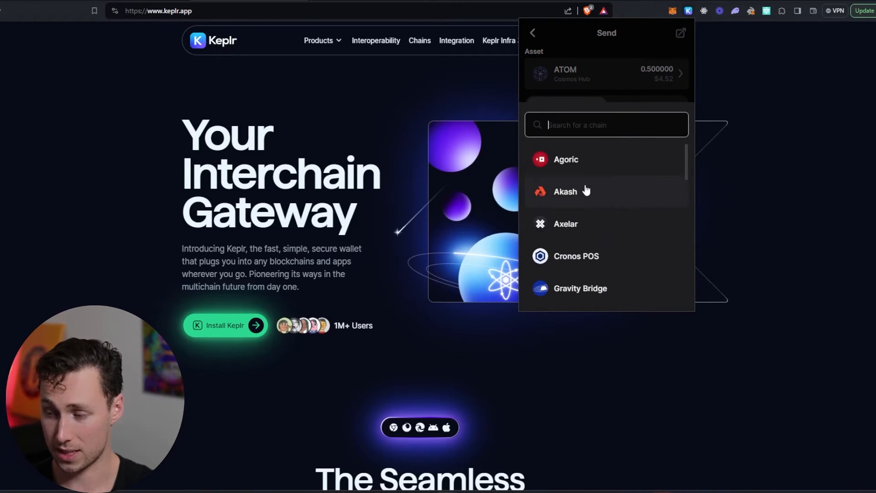
pyautogui.scroll(-3)
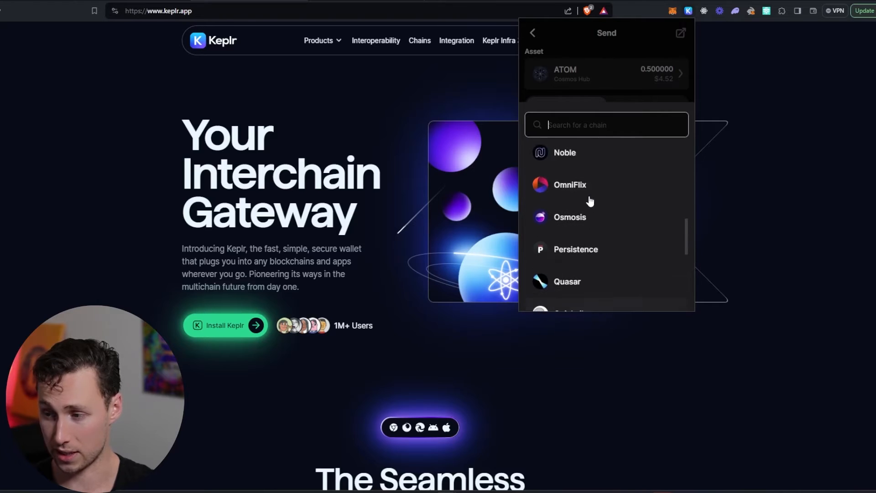
pyautogui.click(570, 217)
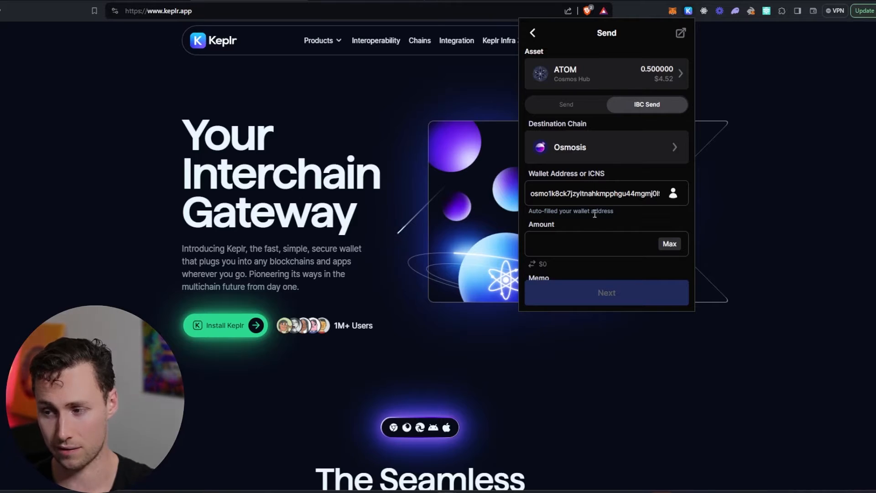
pyautogui.scroll(-3)
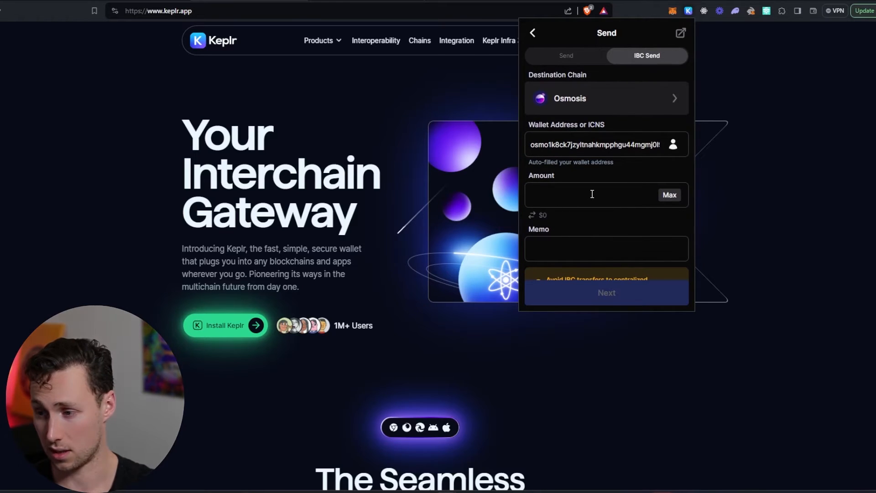
pyautogui.write('0')
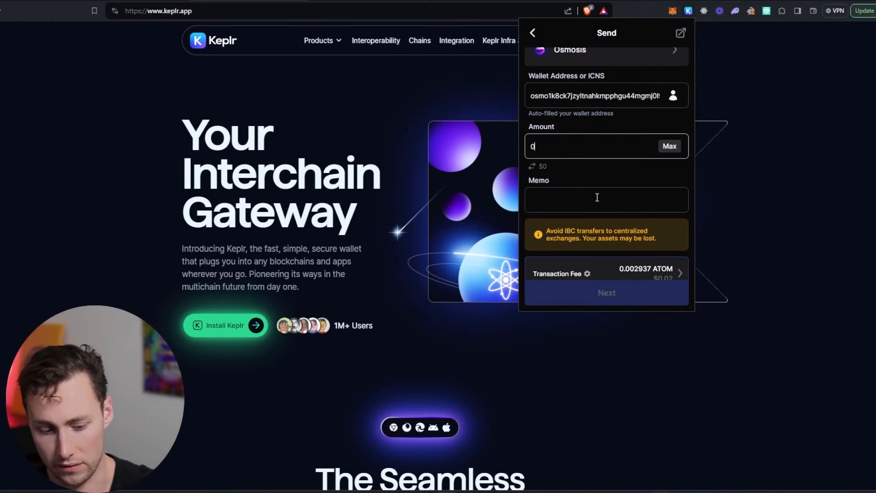
pyautogui.write('.4')
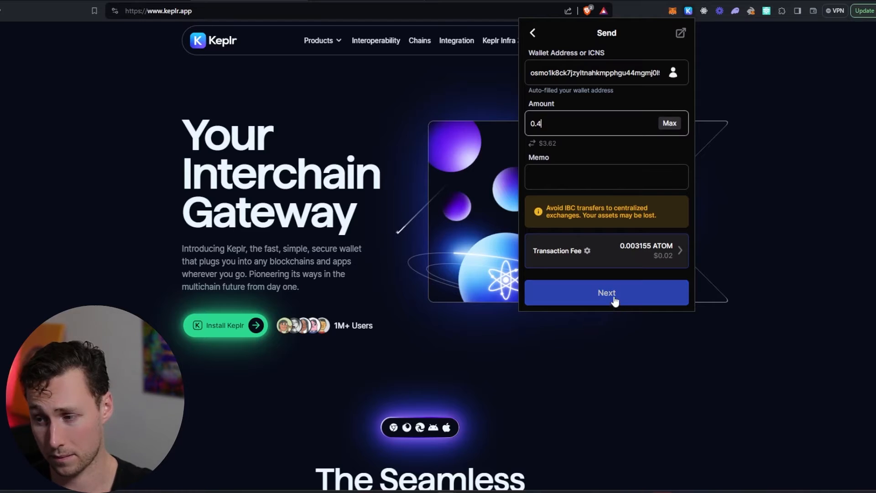
pyautogui.click(606, 292)
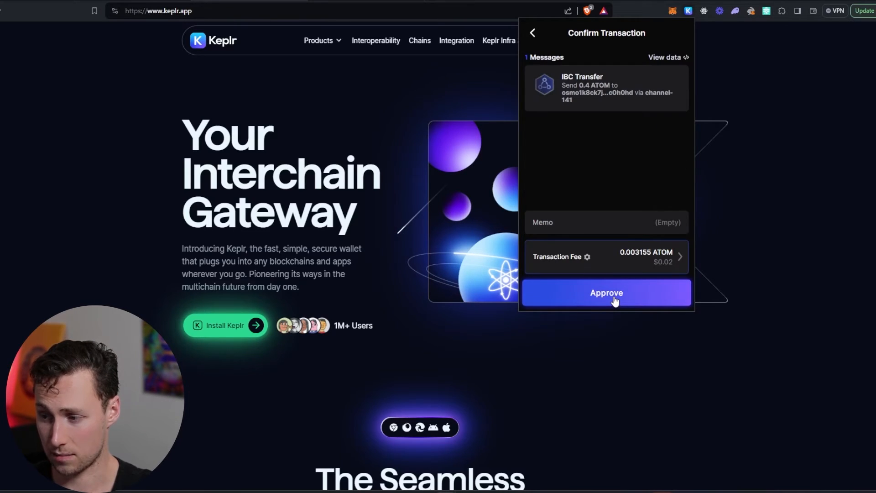
# Approve the 0.4 ATOM transfer and check the 0.4 ATOM balance on Osmosis.
pyautogui.click(606, 292)
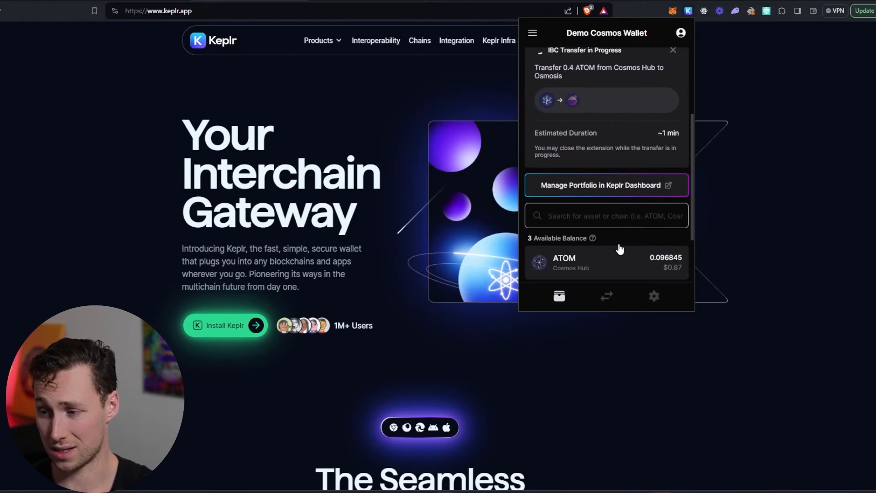
pyautogui.scroll(-3)
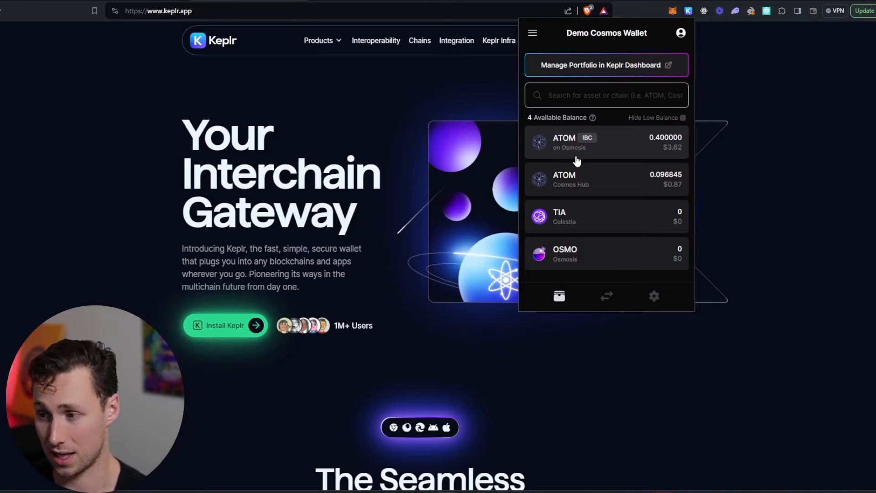
pyautogui.moveTo(659, 142)
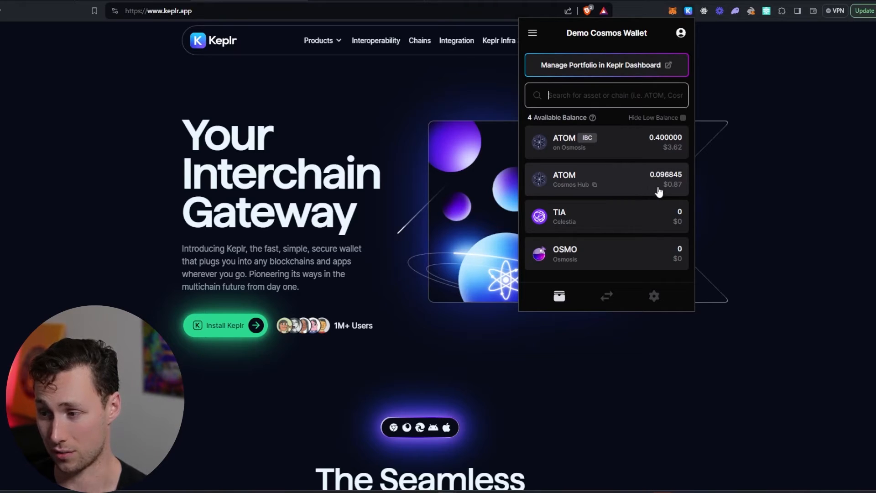
pyautogui.moveTo(686, 194)
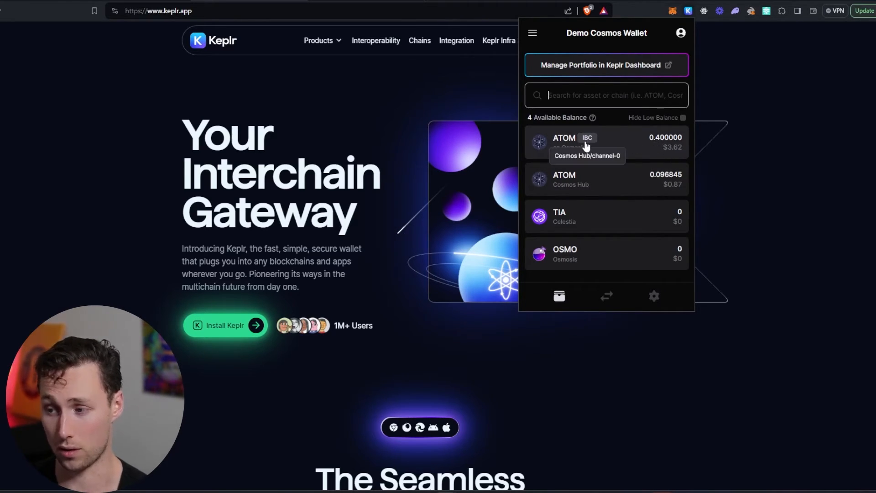
pyautogui.moveTo(669, 196)
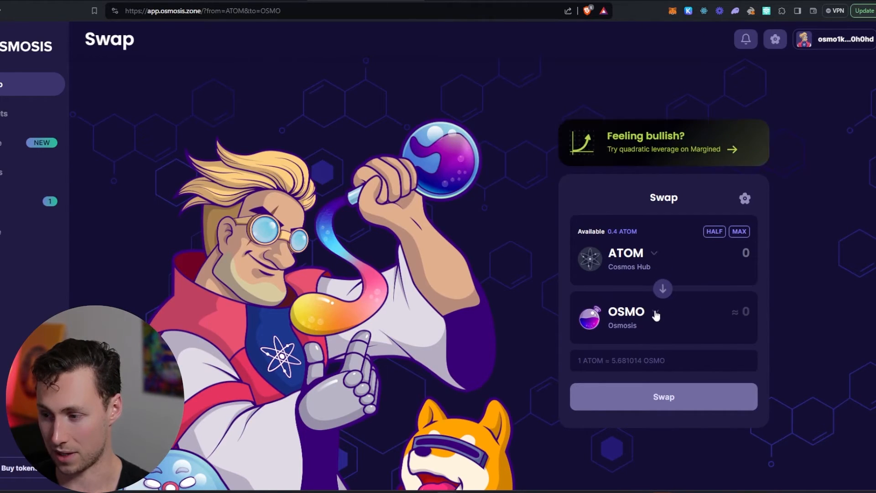
pyautogui.moveTo(764, 272)
pyautogui.write('0.3')
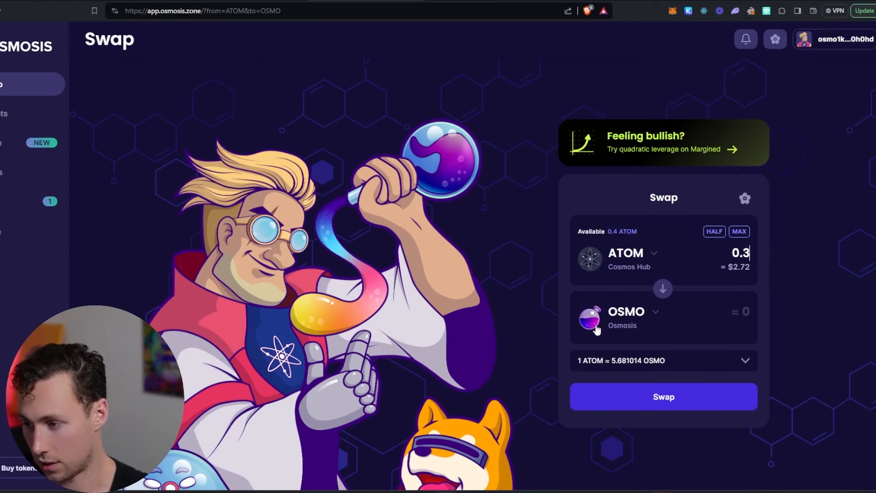
# Select TIA (Celestia) as the token to receive for the 0.3 ATOM swap.
pyautogui.click(625, 311)
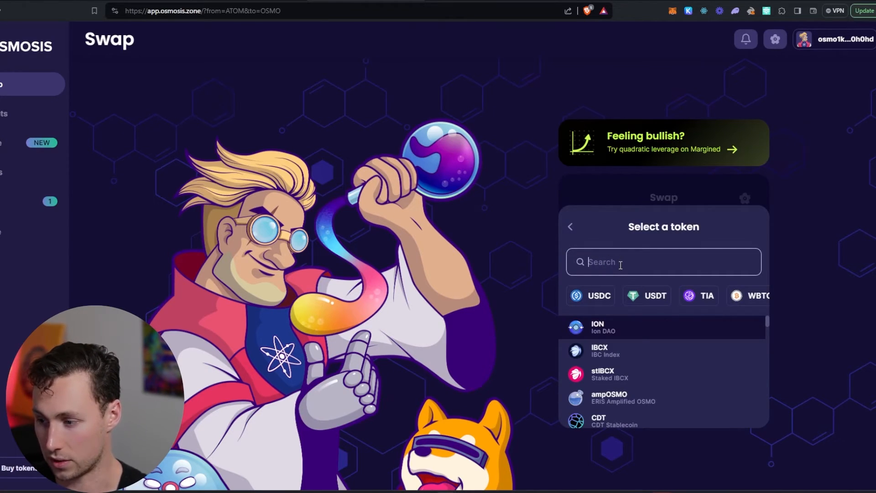
pyautogui.write('tia')
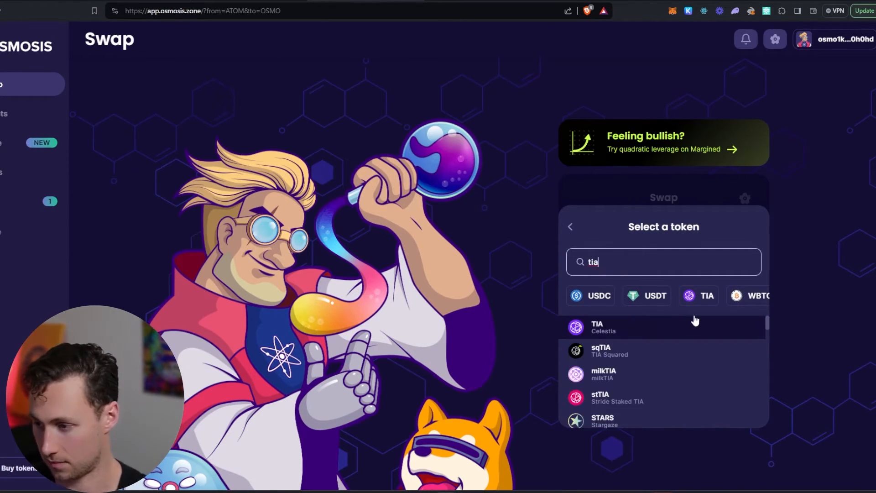
pyautogui.click(602, 326)
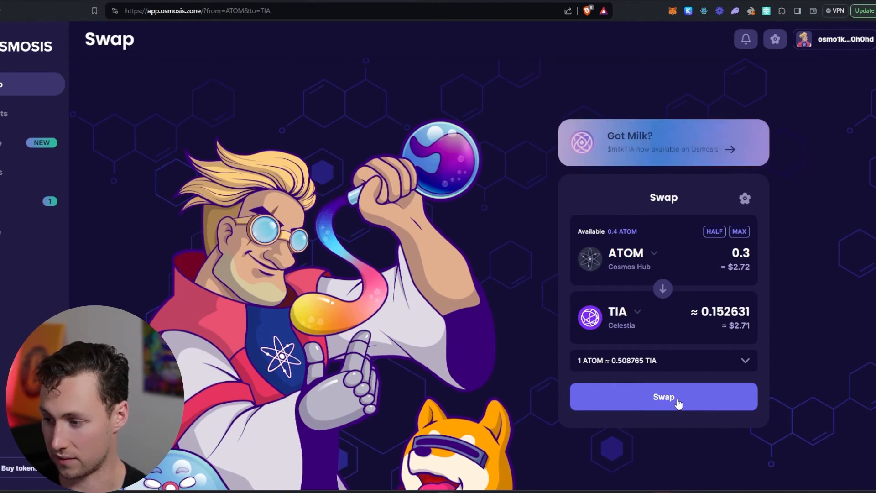
# Submit the 0.3 ATOM to TIA swap, review the fee options, and approve it.
pyautogui.click(663, 396)
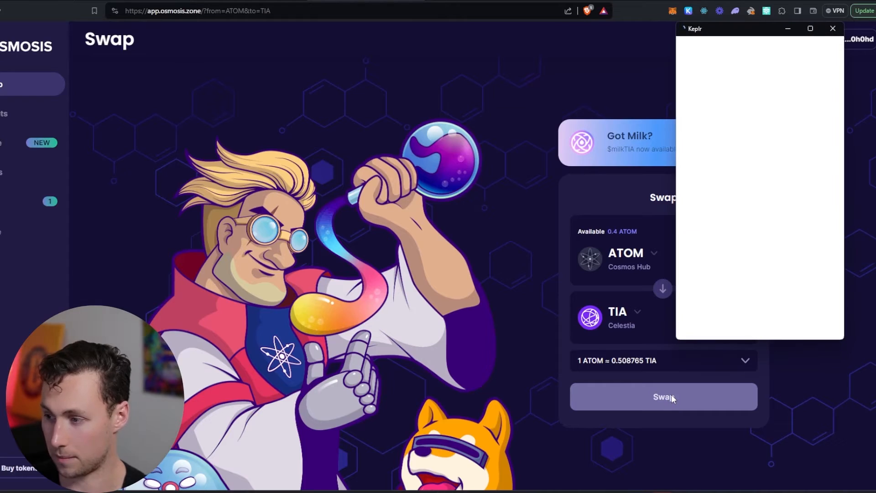
pyautogui.click(662, 396)
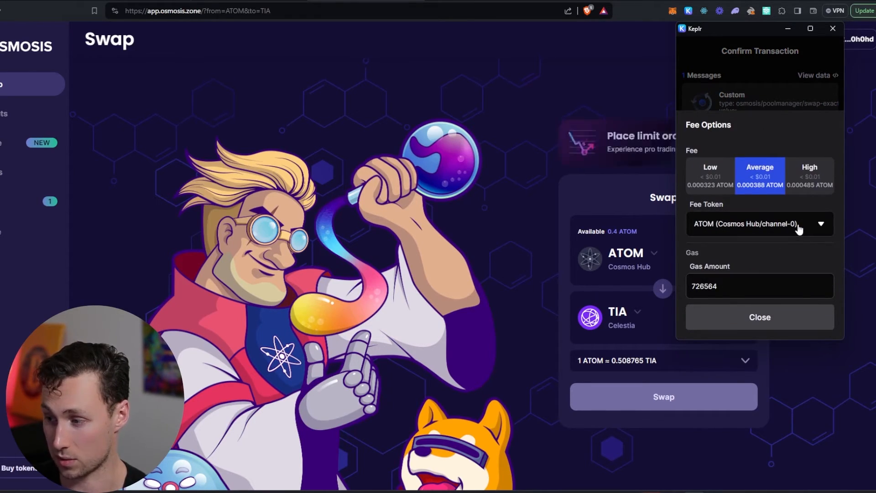
pyautogui.click(759, 316)
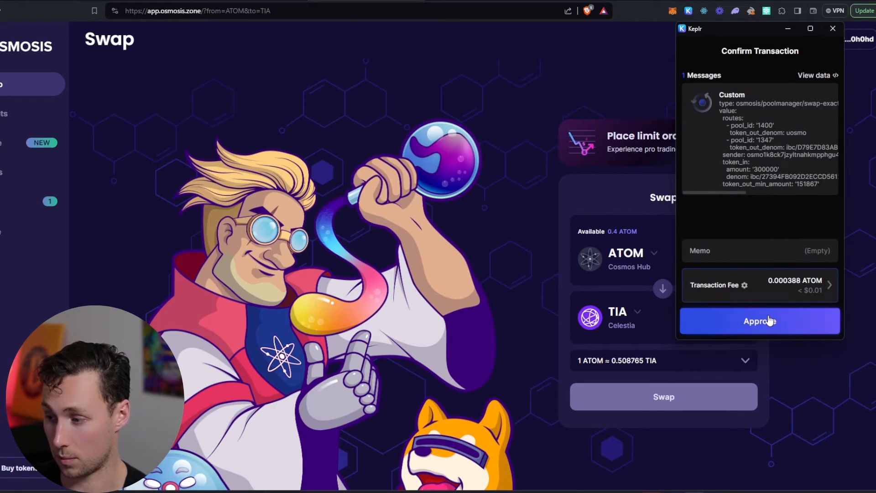
pyautogui.click(759, 320)
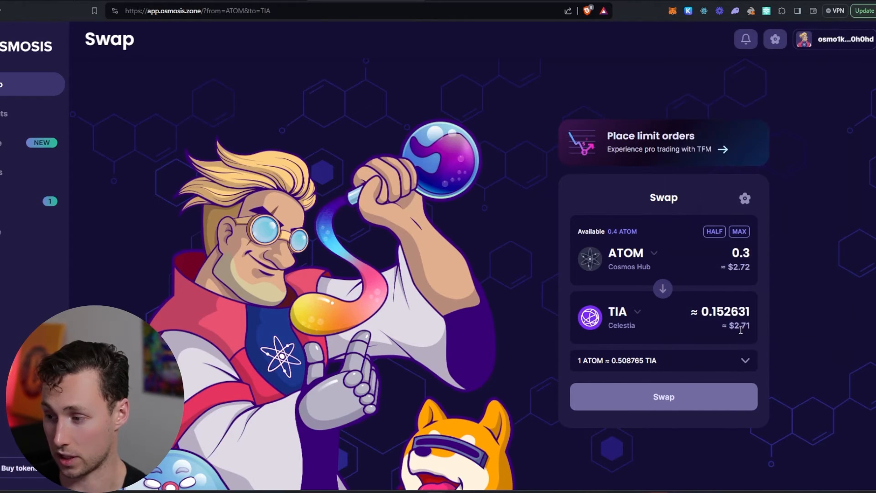
pyautogui.click(662, 396)
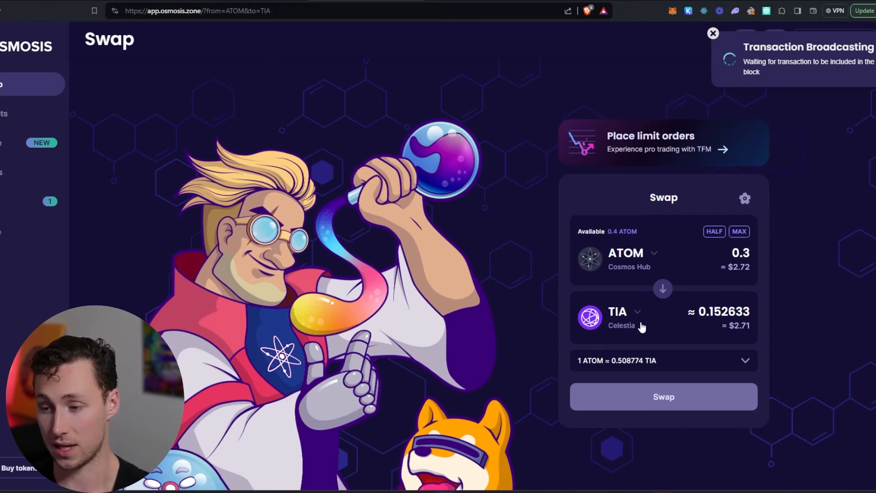
pyautogui.moveTo(631, 330)
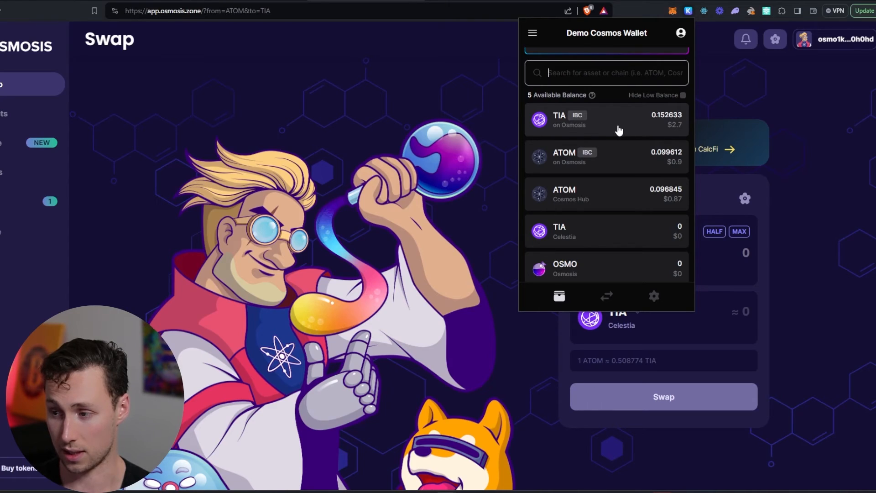
# Send the maximum 0.152633 TIA from Osmosis to Celestia via IBC and approve.
pyautogui.click(606, 119)
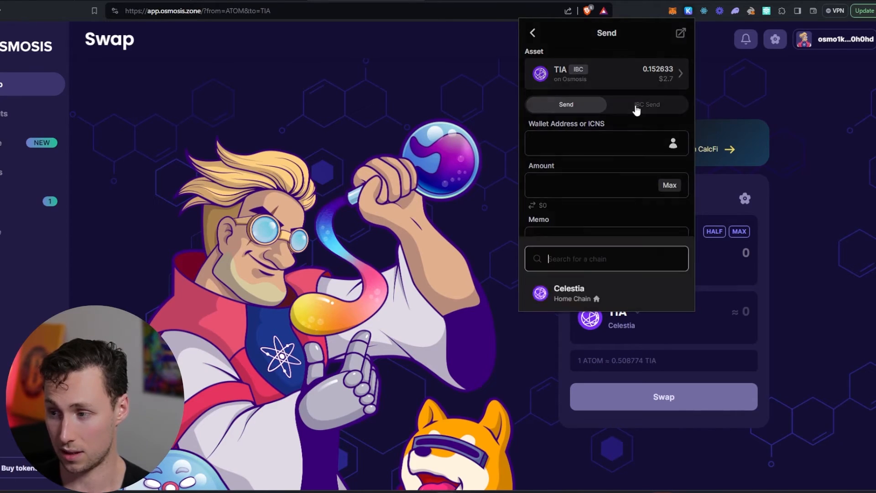
pyautogui.click(646, 105)
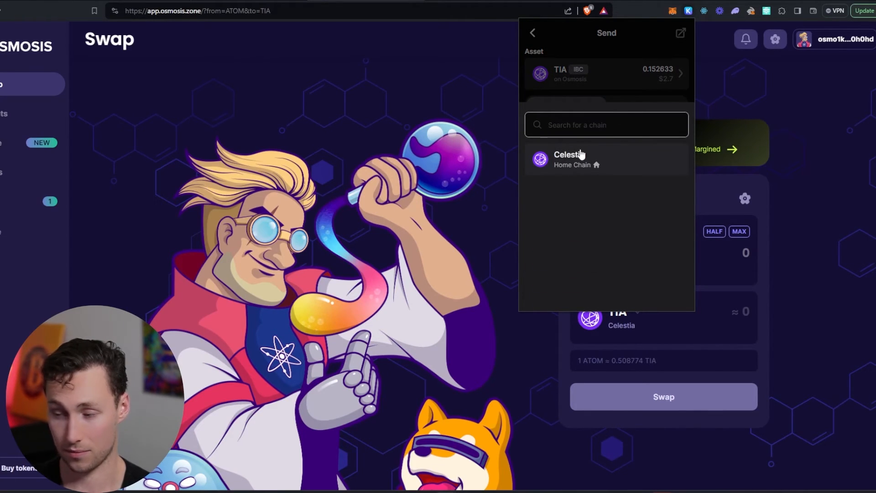
pyautogui.click(568, 159)
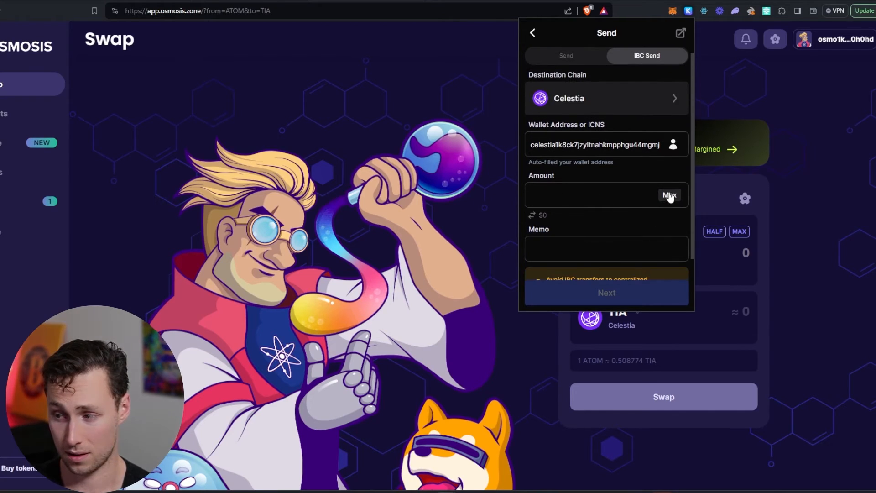
pyautogui.click(668, 195)
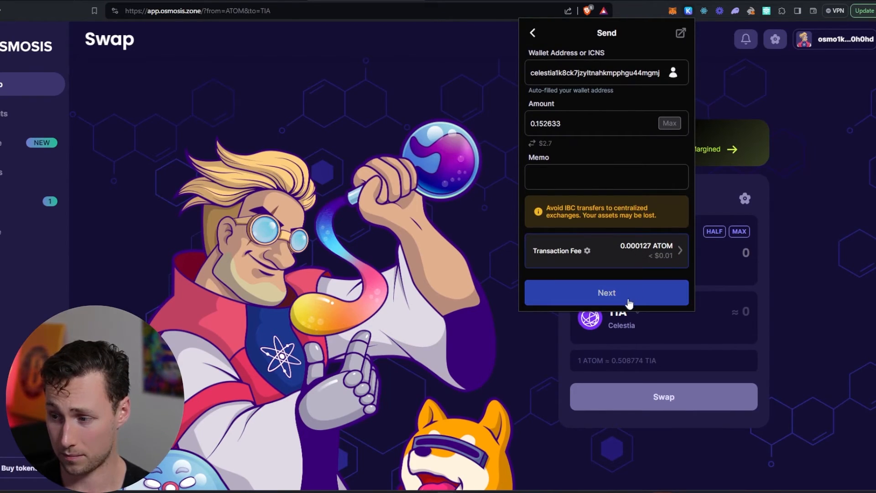
pyautogui.click(606, 292)
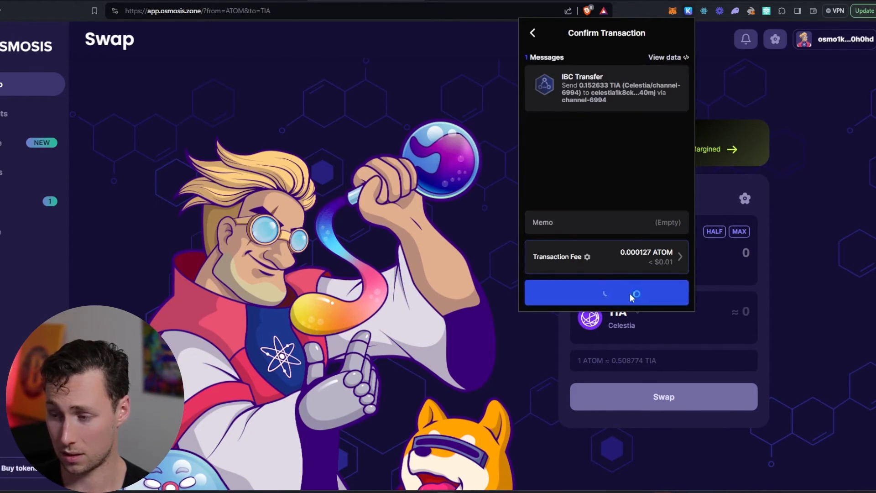
pyautogui.click(605, 292)
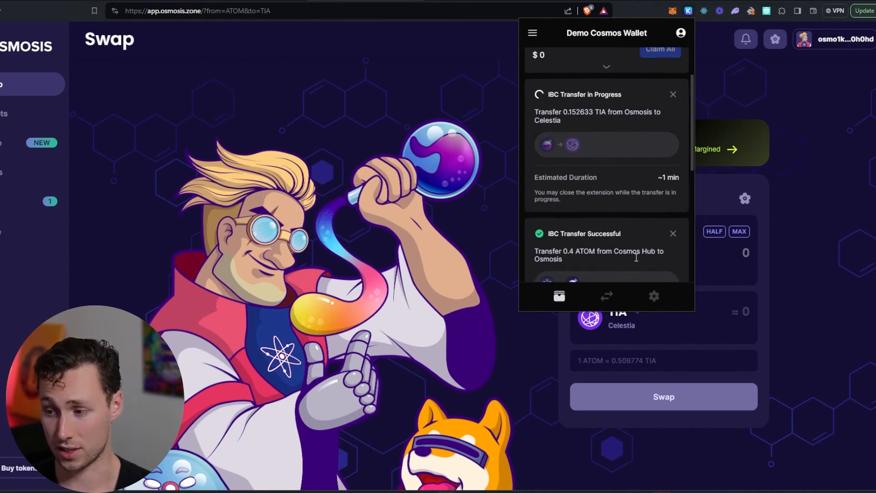
# Dismiss the success notice once 0.152633 TIA appears on Celestia.
pyautogui.scroll(-3)
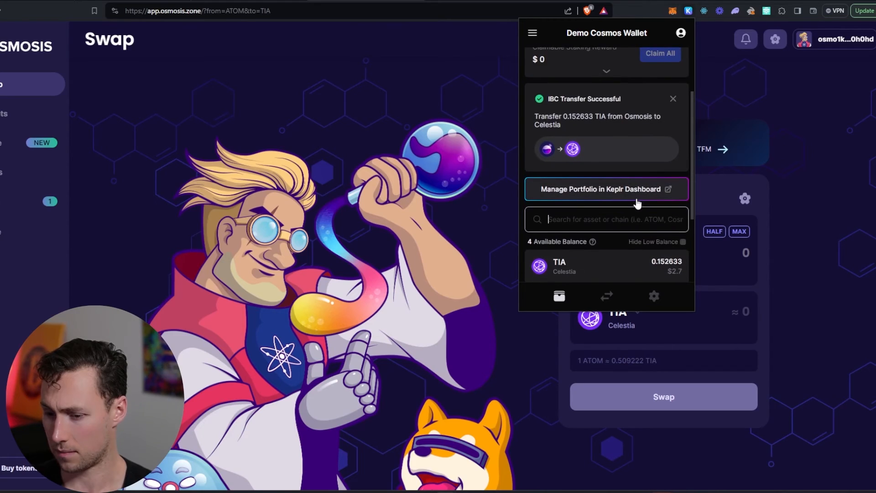
pyautogui.click(672, 99)
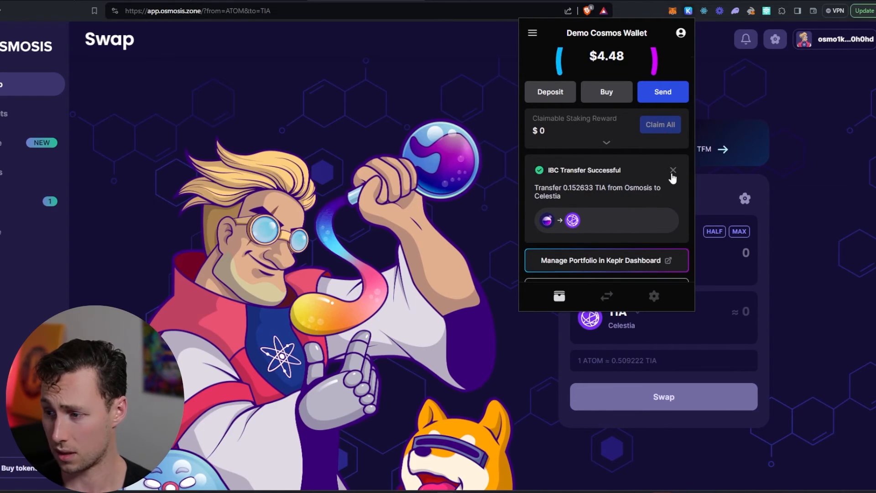
pyautogui.click(673, 170)
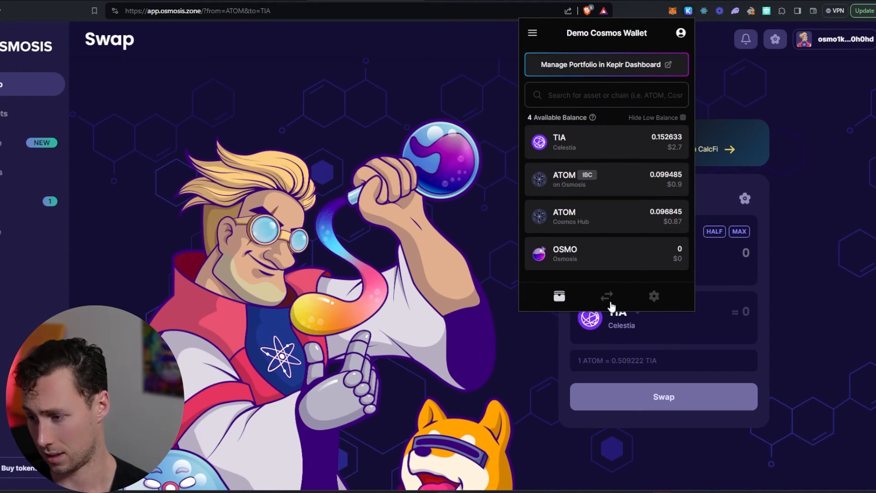
# Set up a Keplr swap of 0.07 ATOM into about 0.035648 TIA.
pyautogui.click(607, 296)
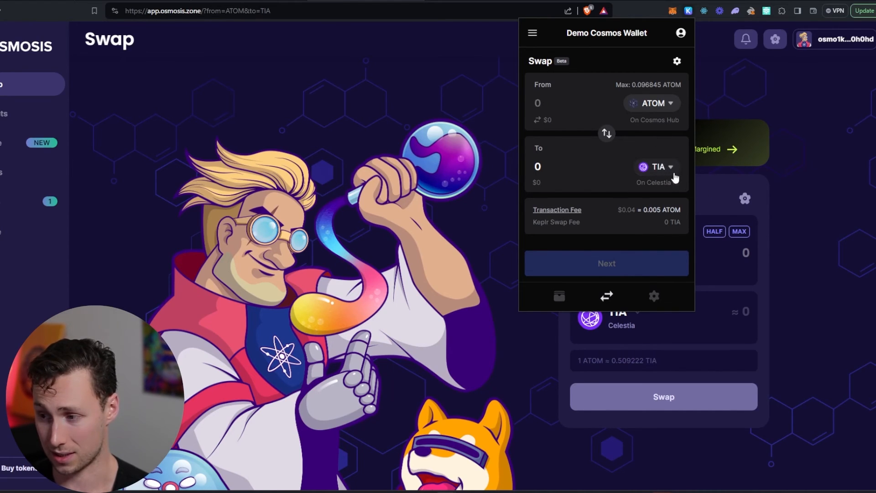
pyautogui.click(659, 167)
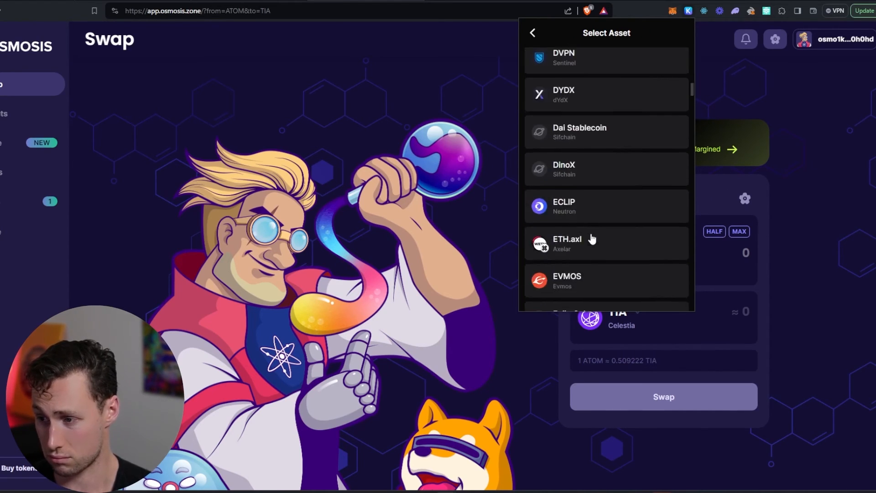
pyautogui.click(531, 33)
pyautogui.write('0.07')
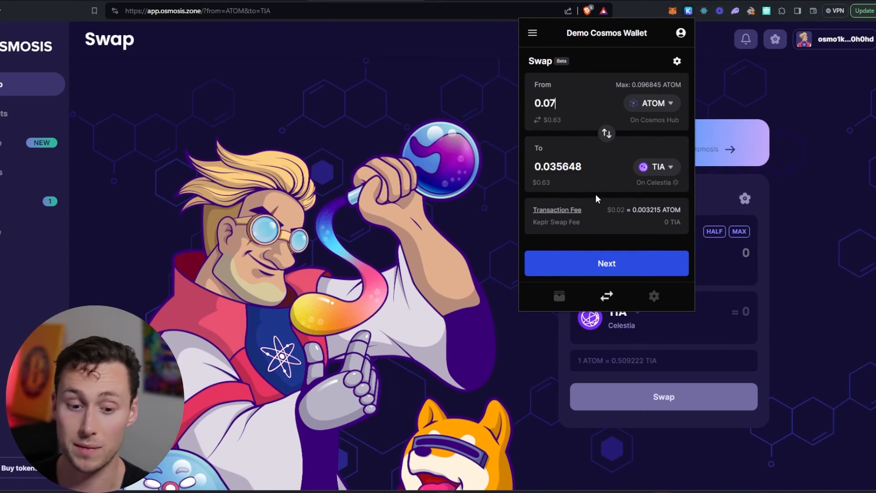
pyautogui.moveTo(572, 134)
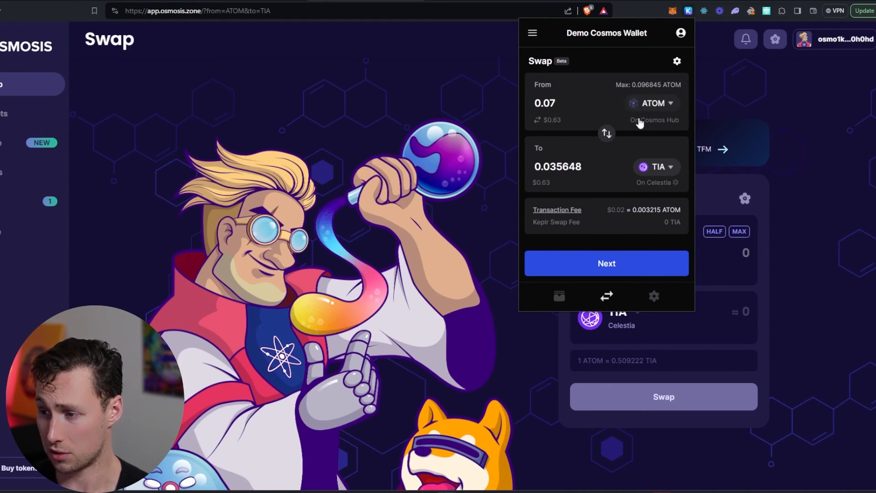
pyautogui.moveTo(685, 143)
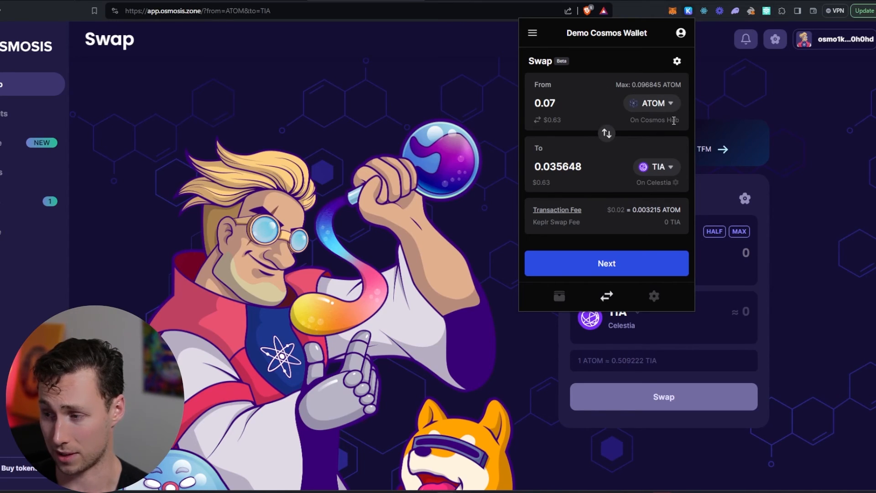
pyautogui.click(606, 263)
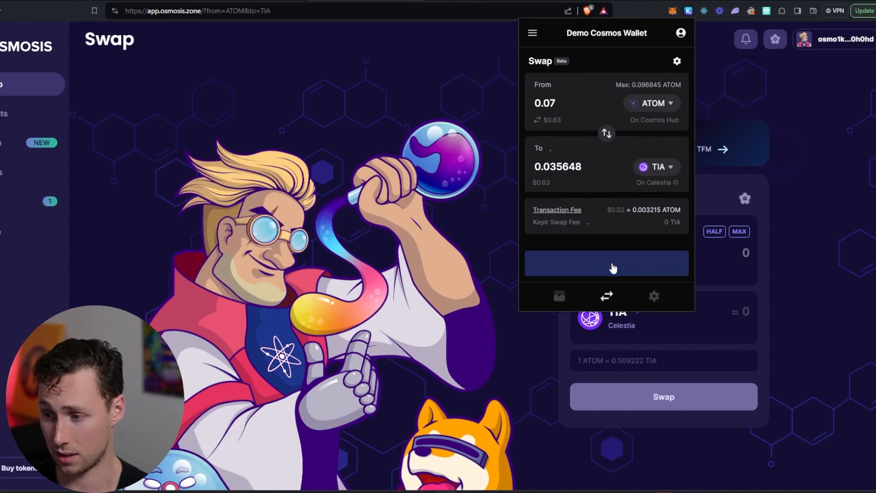
# Approve the 0.07 ATOM swap, leaving 0.188196 TIA on Celestia and 0.023630 ATOM.
pyautogui.click(605, 263)
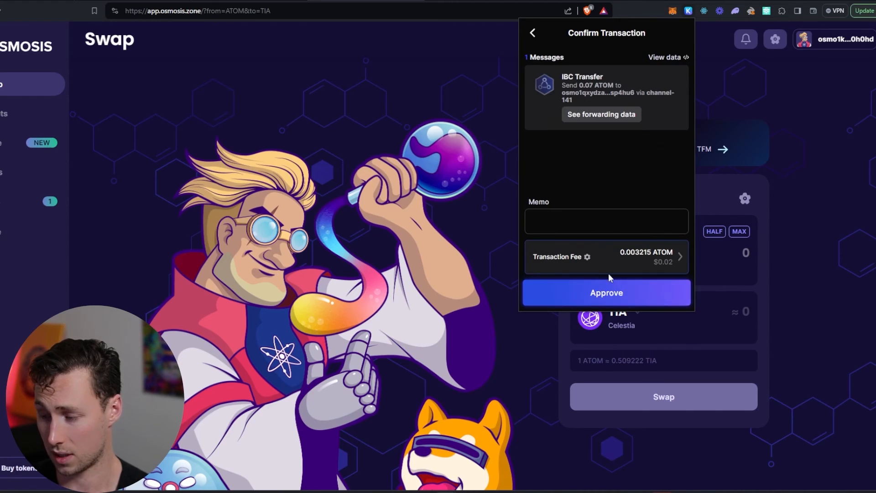
pyautogui.click(606, 291)
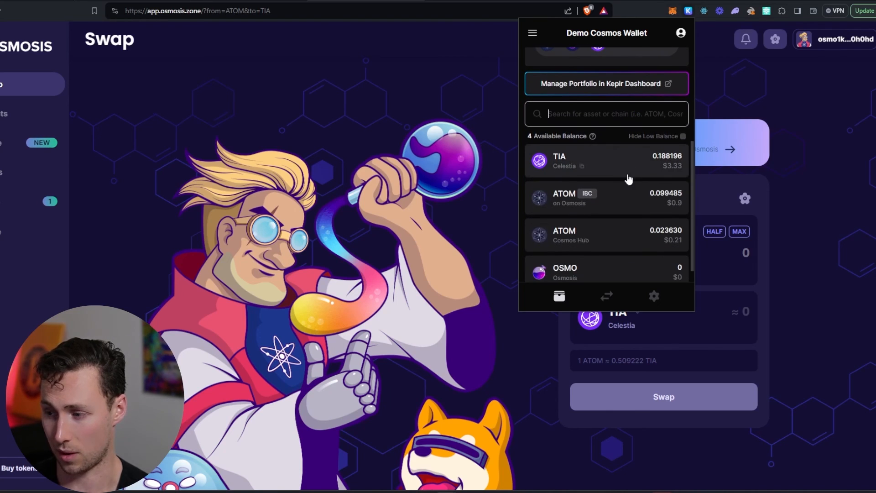
pyautogui.moveTo(669, 169)
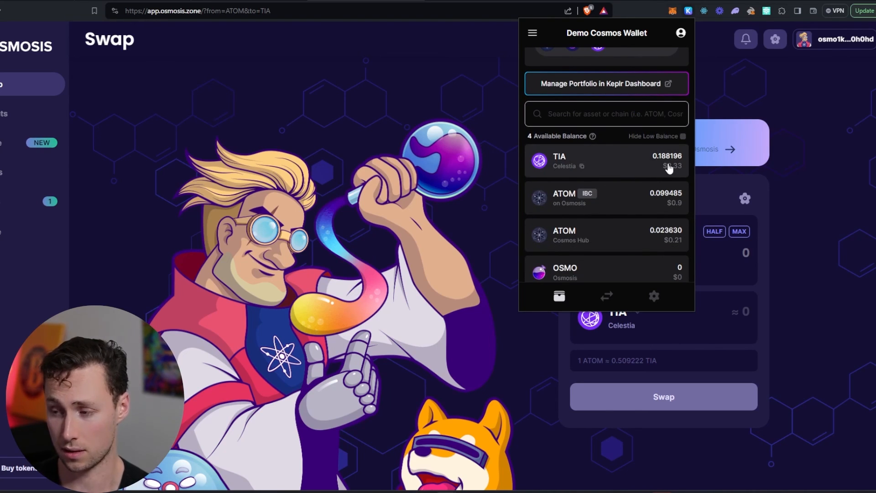
pyautogui.scroll(3)
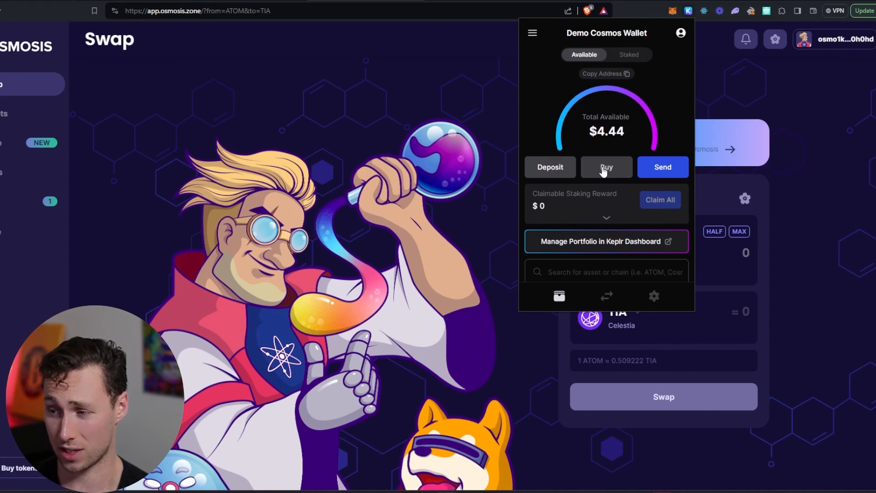
pyautogui.scroll(-3)
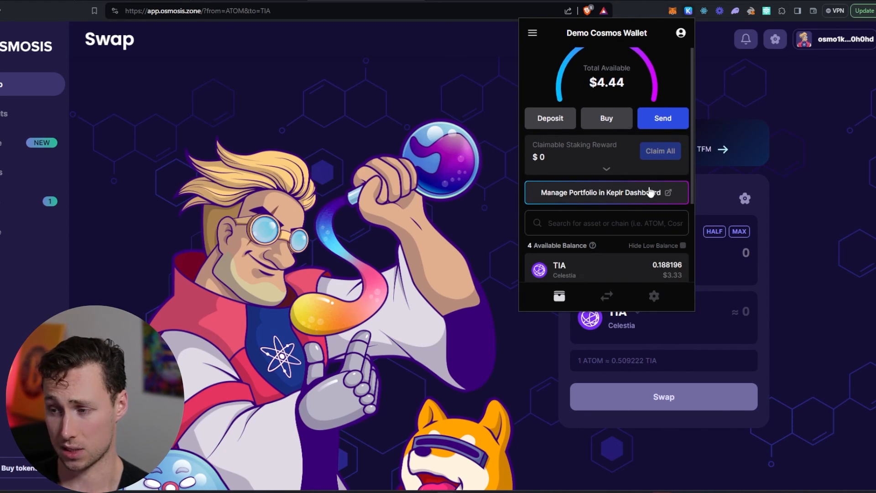